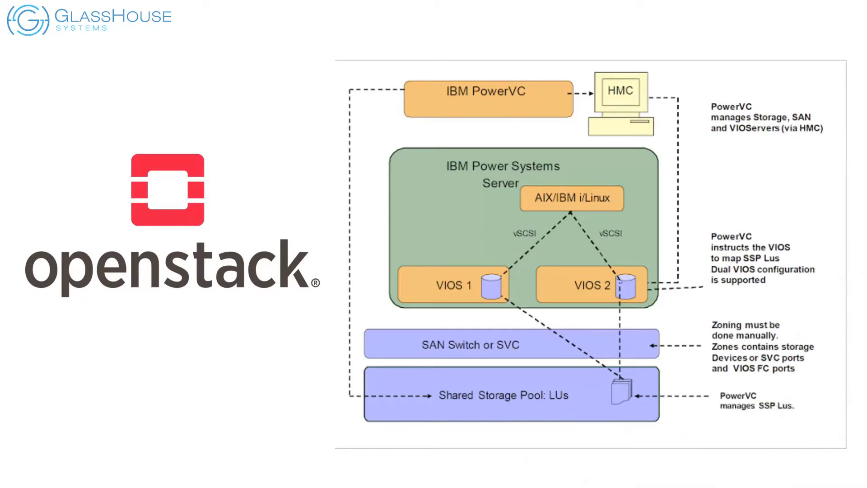
scroll(down, 3)
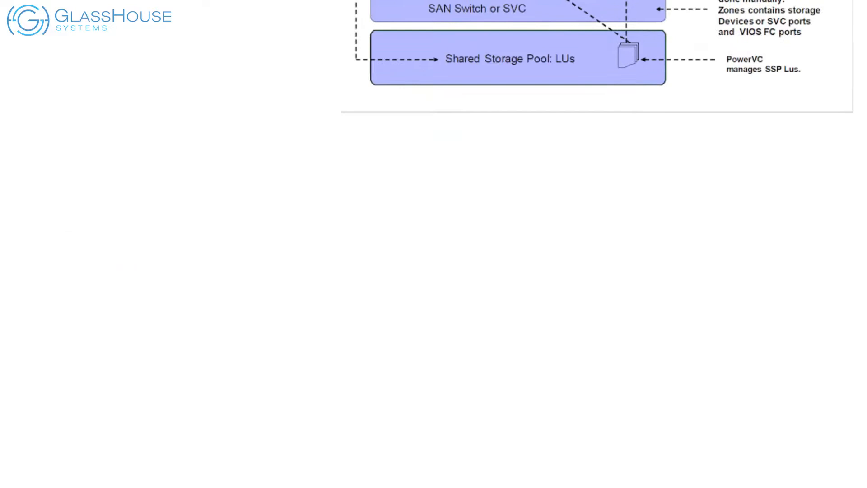